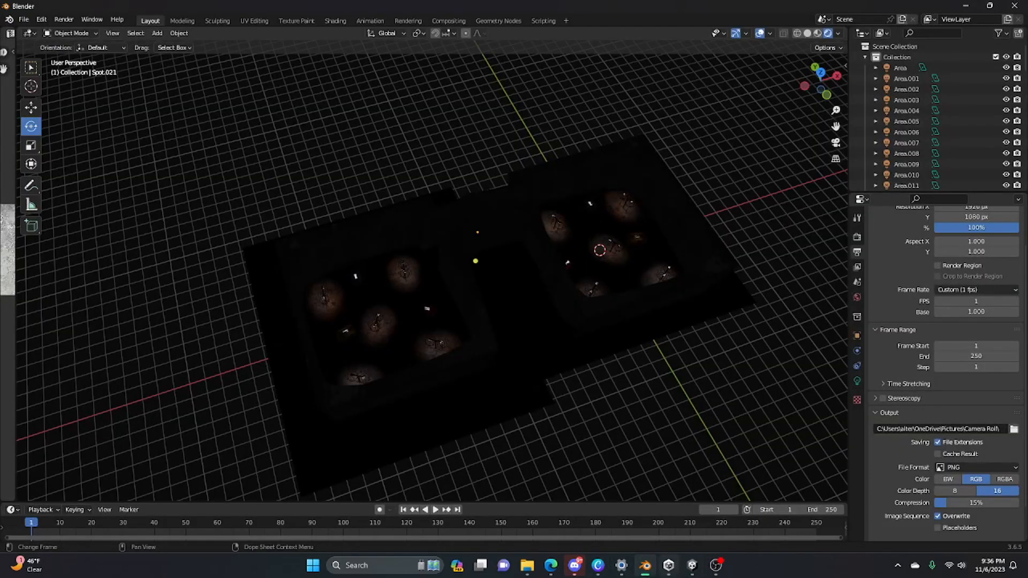
Bring the Unity project window to the front showing the imported two-room scene.
left_click(645, 566)
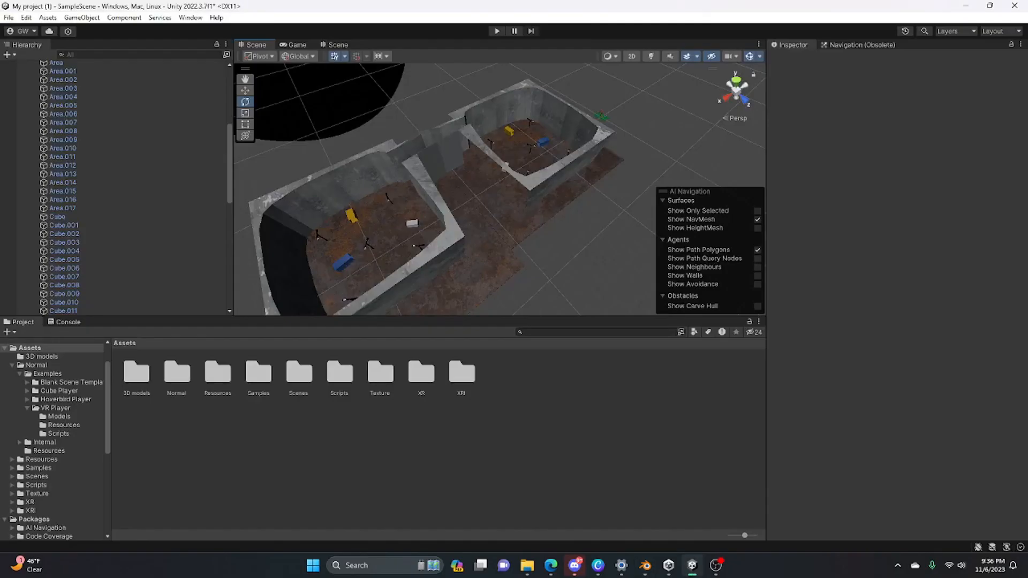